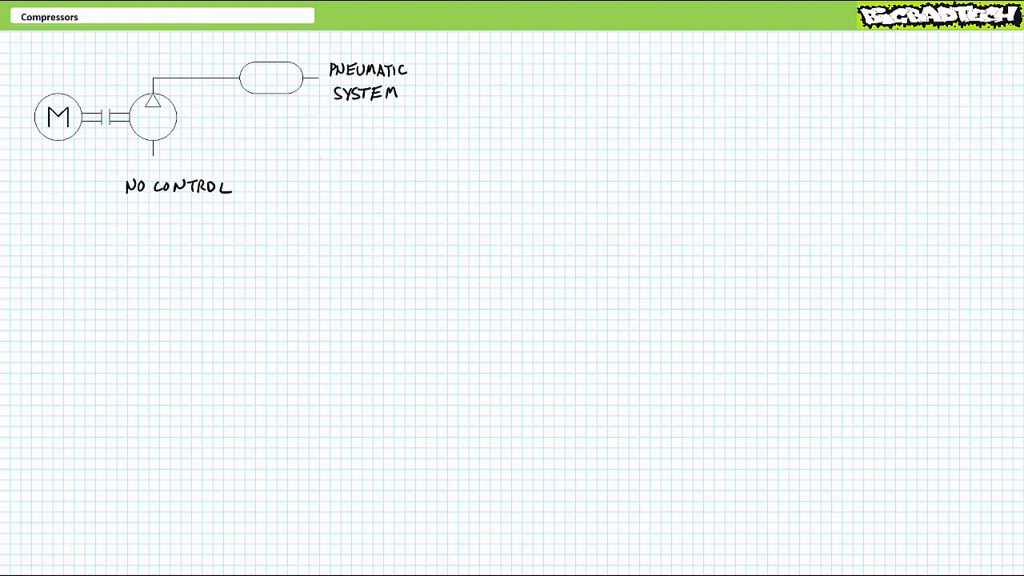
Draw the motor, coupling, compressor and tank labelled PNEUMATIC SYSTEM, captioned NO CONTROL.
click(270, 77)
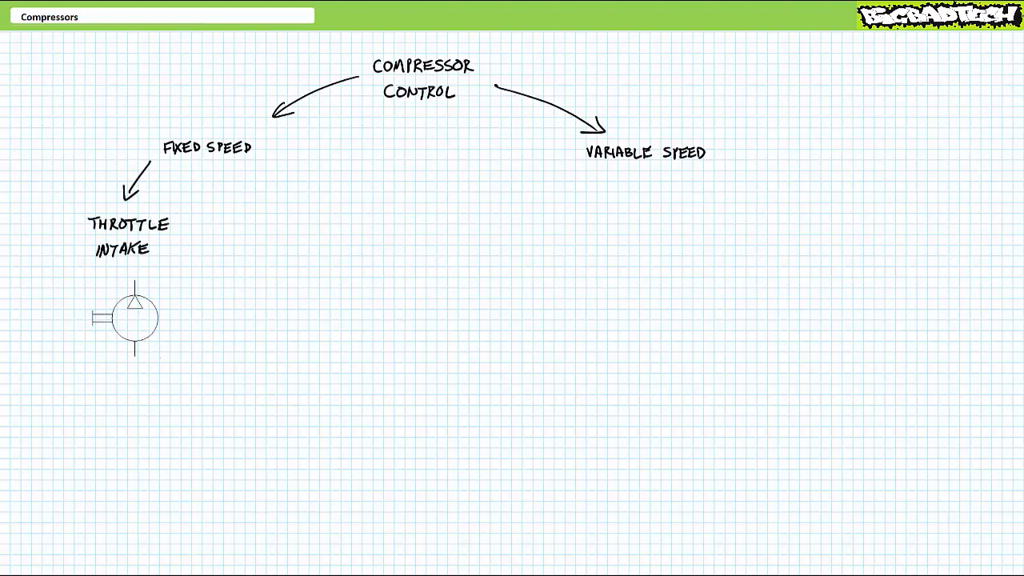
Sketch the THROTTLE INTAKE compressor symbol beneath the FIXED SPEED branch of the tree.
drag(148, 340, 136, 368)
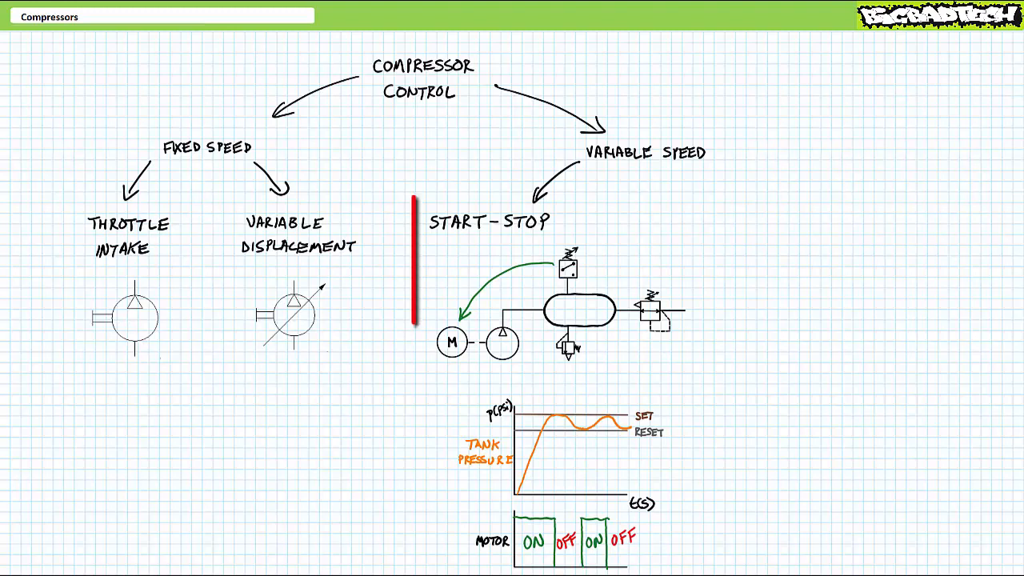
Draw a red highlighter box around the START-STOP pressure-switch circuit.
drag(412, 192, 704, 383)
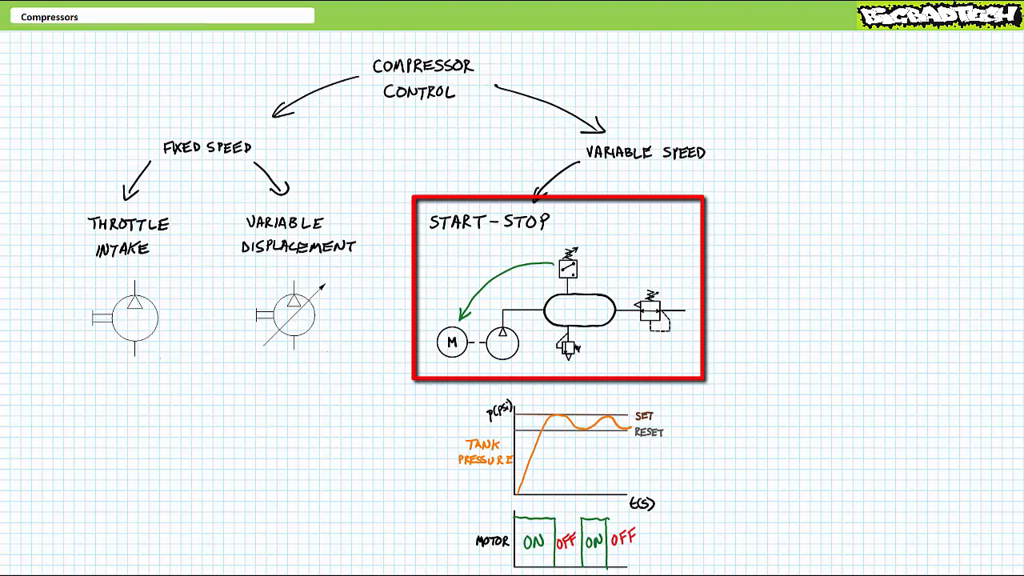